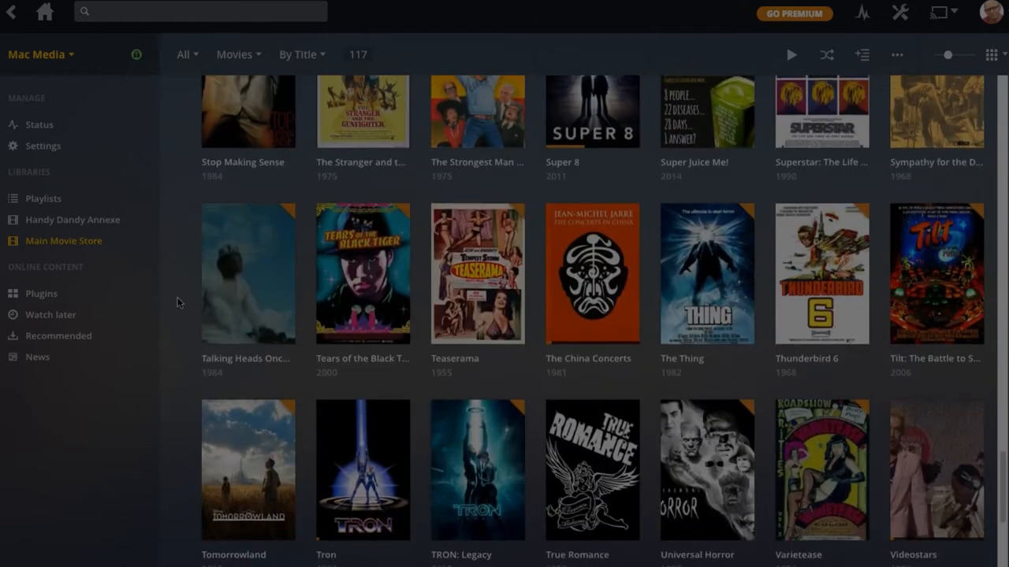
Show the Poster choices in the Edit Super 8 dialog and pick an alternative poster.
{"action": "scroll", "scroll_direction": "down", "scroll_amount": 3}
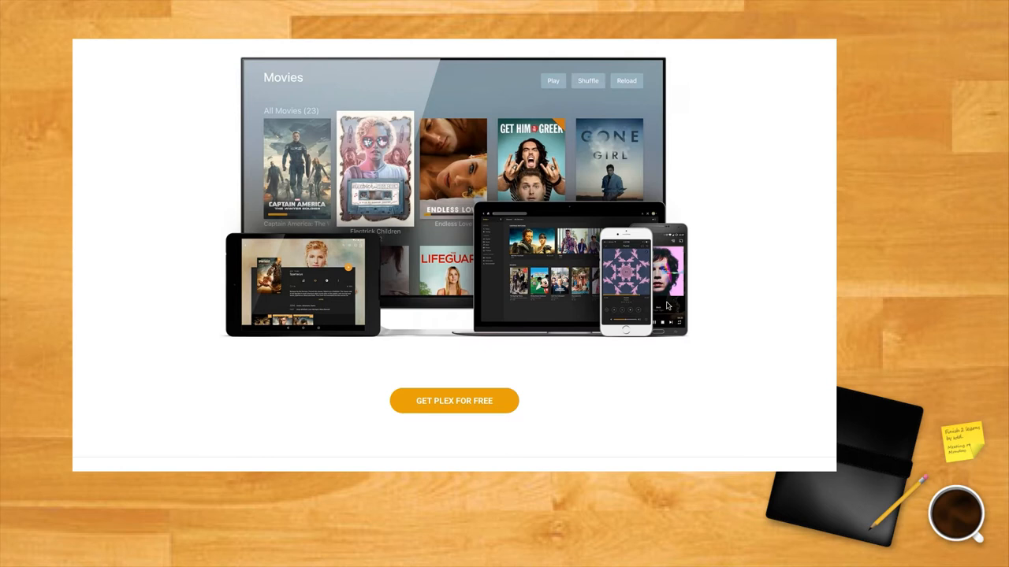
{"action": "scroll", "scroll_direction": "down", "scroll_amount": 3}
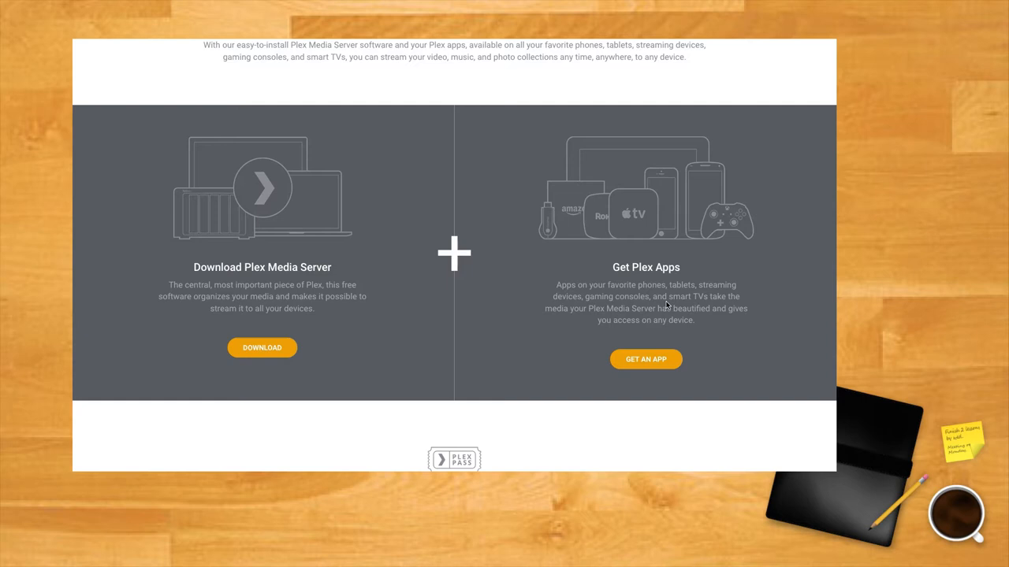
{"action": "scroll", "scroll_direction": "down", "scroll_amount": 3}
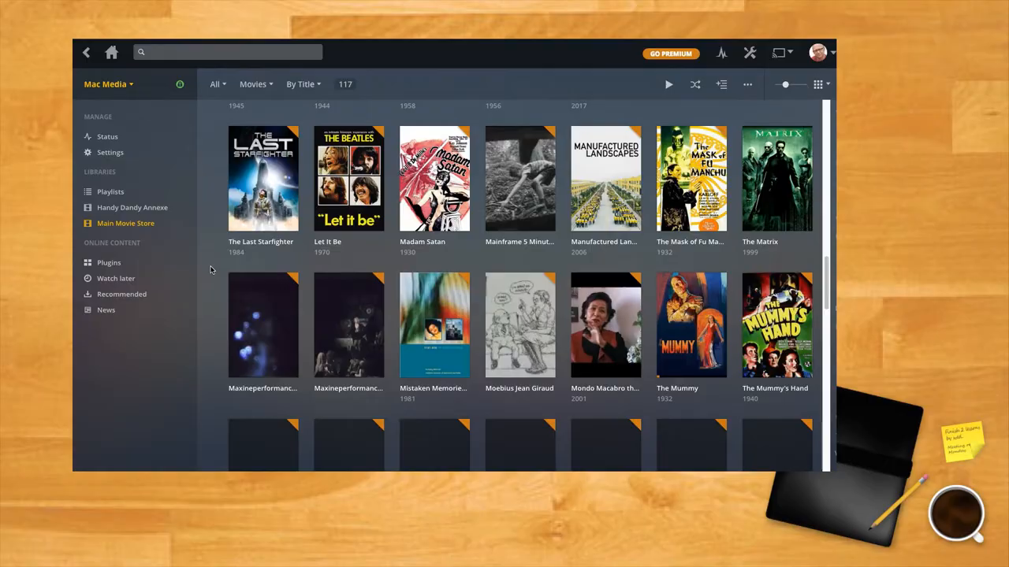
{"action": "scroll", "scroll_direction": "down", "scroll_amount": 3}
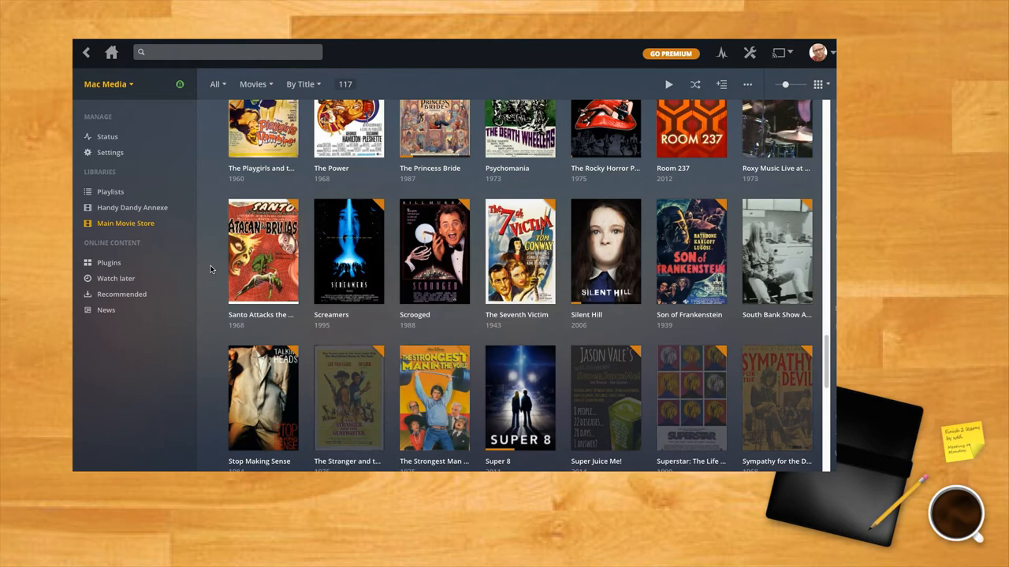
{"action": "scroll", "scroll_direction": "down", "scroll_amount": 3}
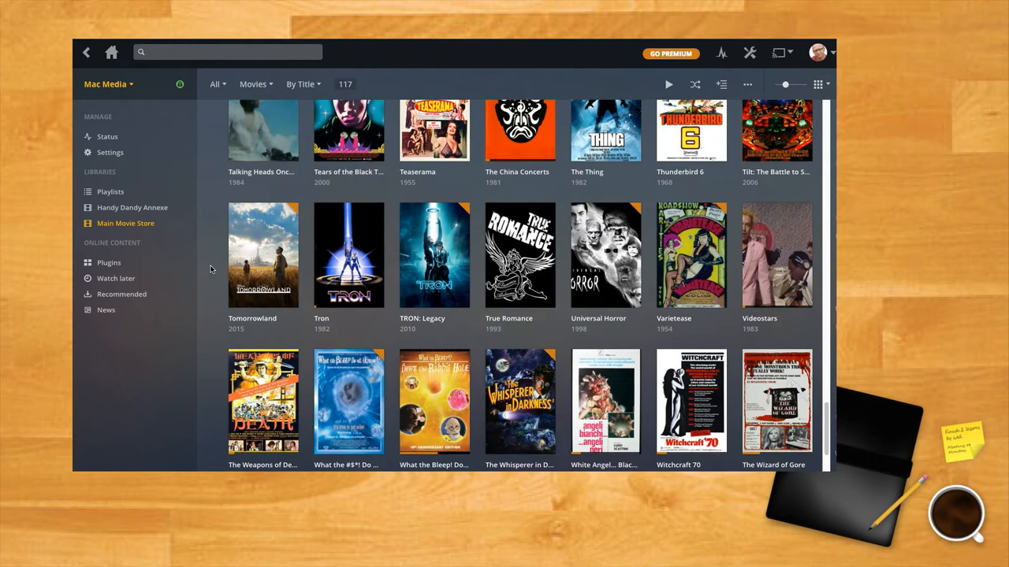
{"action": "scroll", "scroll_direction": "down", "scroll_amount": 3}
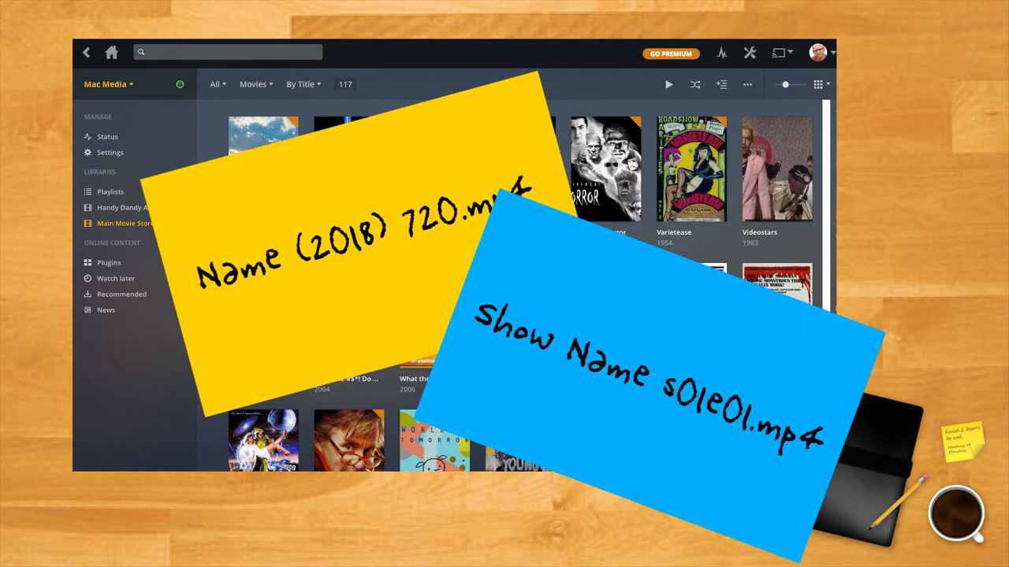
{"action": "scroll", "scroll_direction": "down", "scroll_amount": 3}
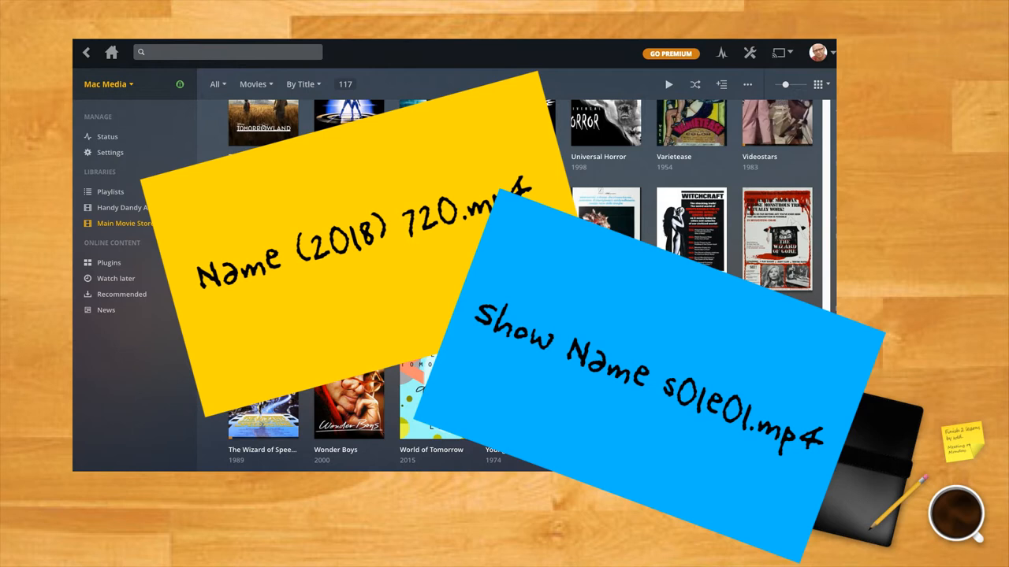
{"action": "scroll", "scroll_direction": "down", "scroll_amount": 3}
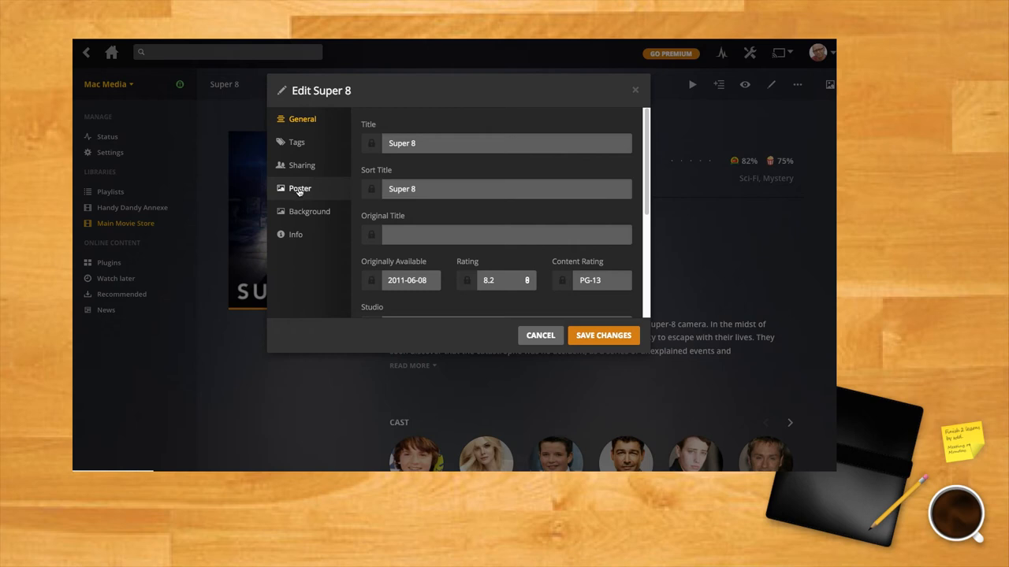
{"action": "left_click", "coordinate": [299, 189]}
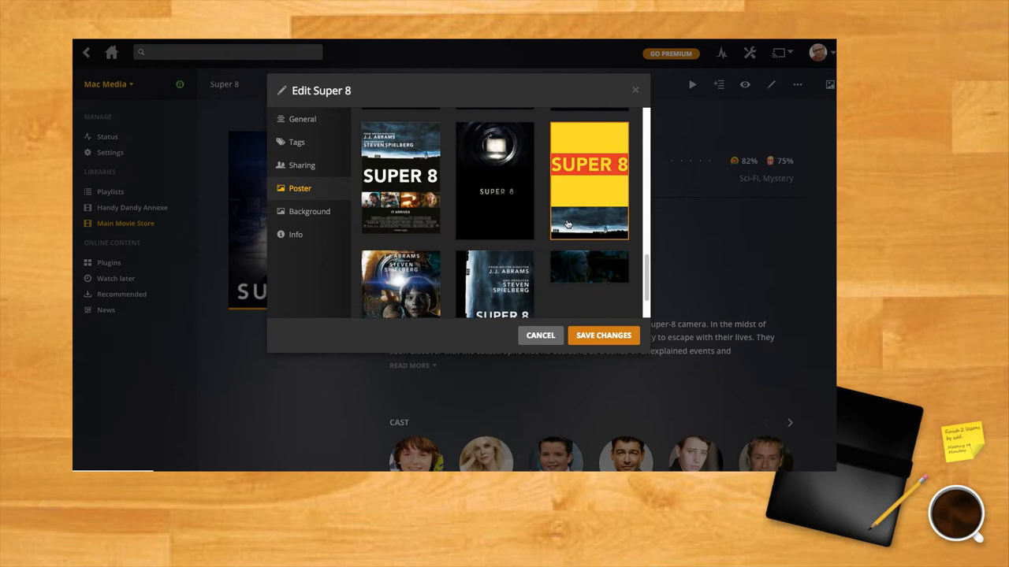
{"action": "left_click", "coordinate": [603, 334]}
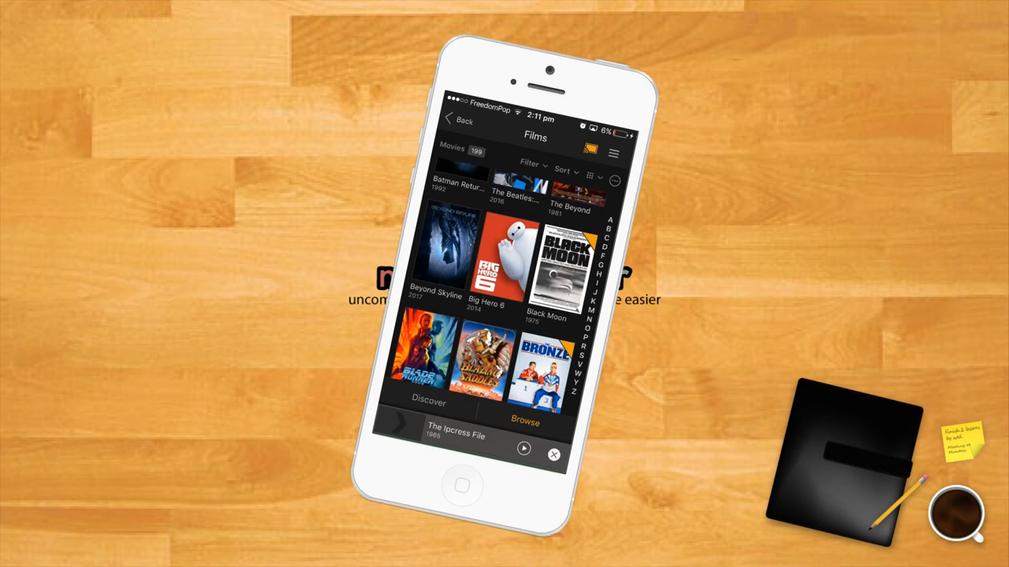
{"action": "scroll", "scroll_direction": "down", "scroll_amount": 3}
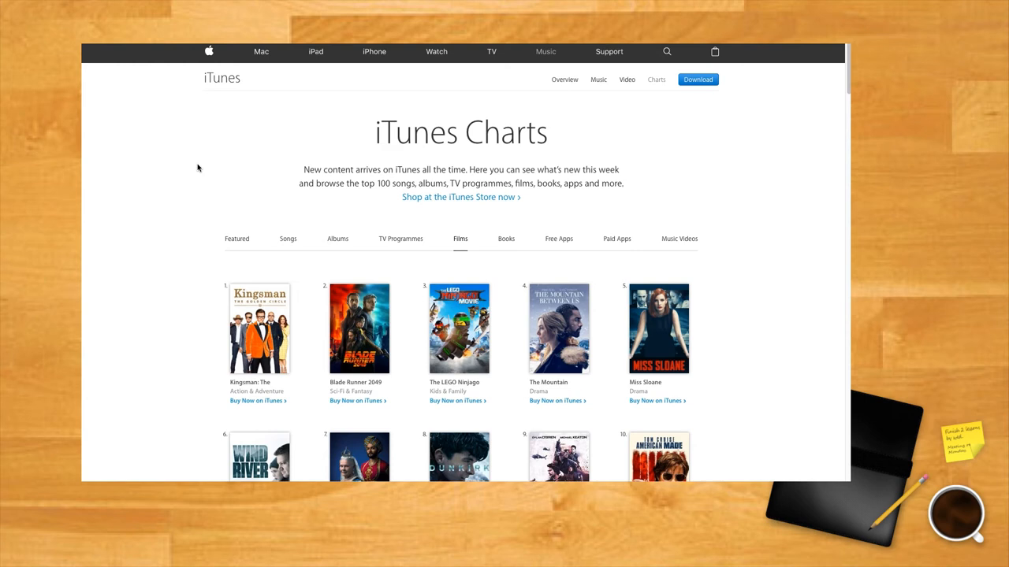
{"action": "scroll", "scroll_direction": "down", "scroll_amount": 3}
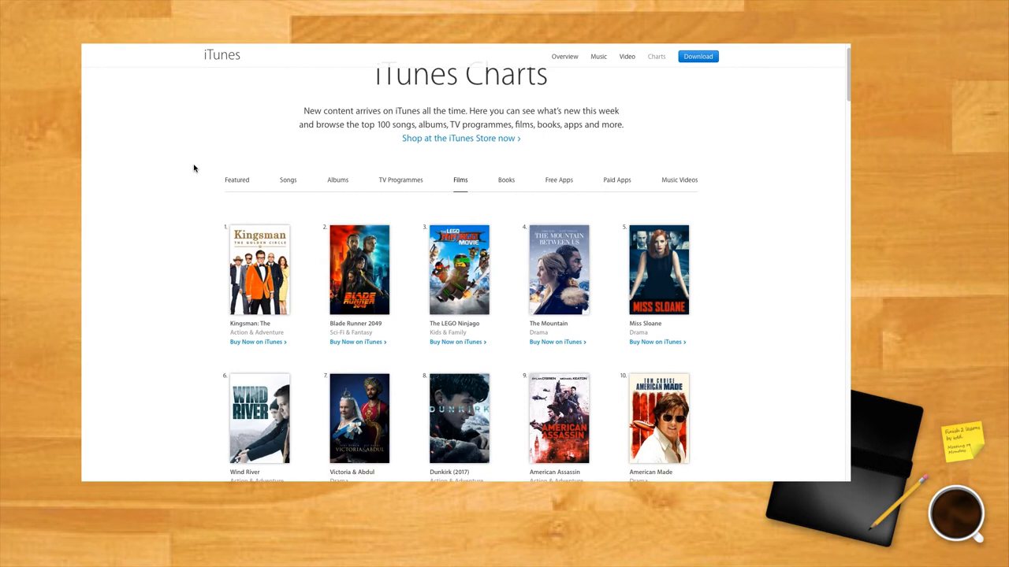
{"action": "scroll", "scroll_direction": "down", "scroll_amount": 3}
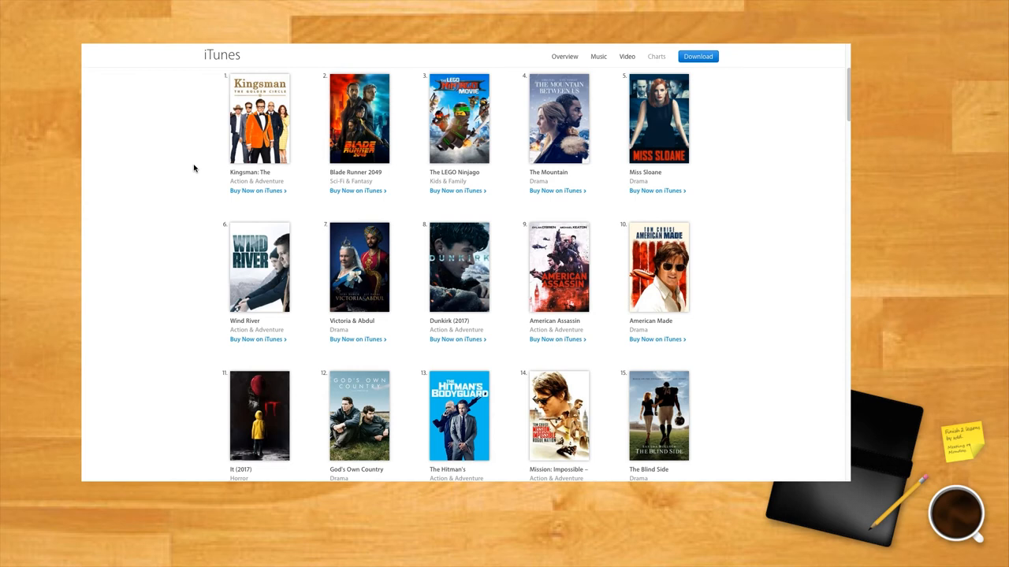
{"action": "scroll", "scroll_direction": "down", "scroll_amount": 3}
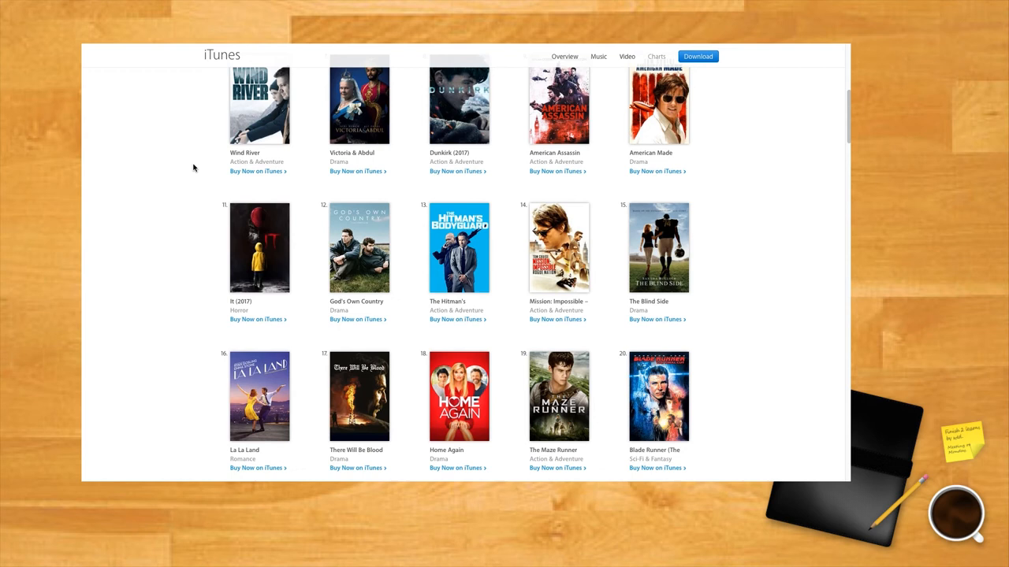
{"action": "scroll", "scroll_direction": "down", "scroll_amount": 3}
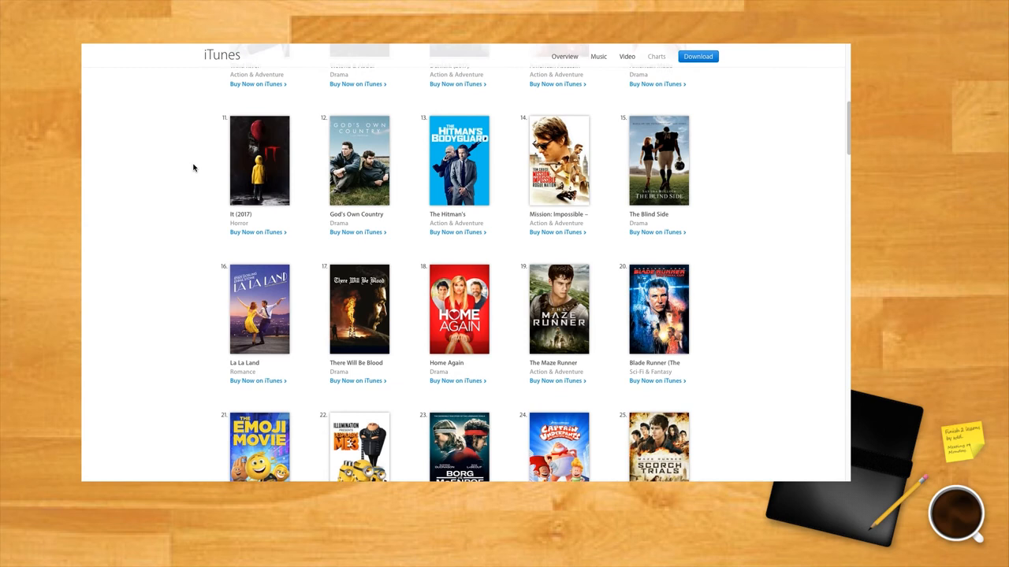
{"action": "scroll", "scroll_direction": "down", "scroll_amount": 3}
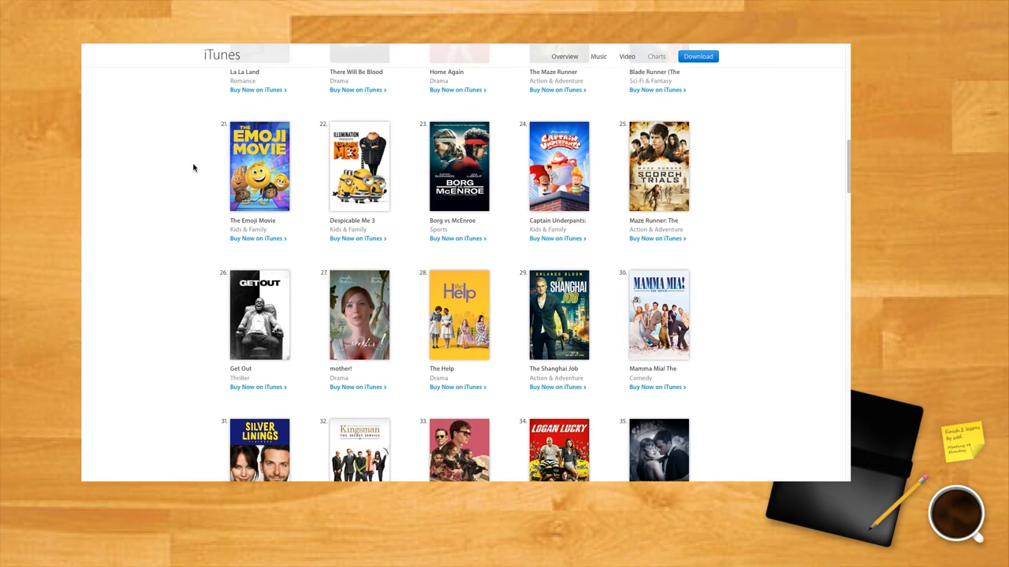